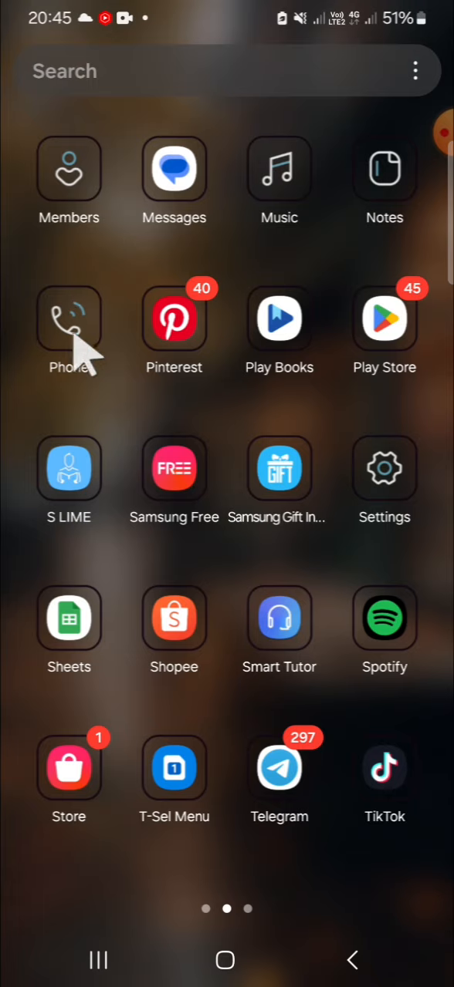
# Step: Open the Phone app from the app drawer to show the empty dial keypad
pyautogui.click(68, 319)
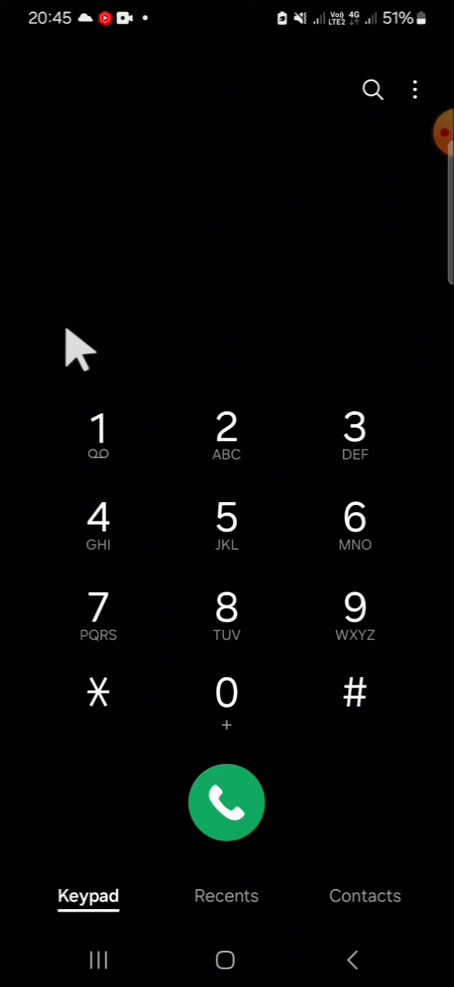
pyautogui.moveTo(300, 220)
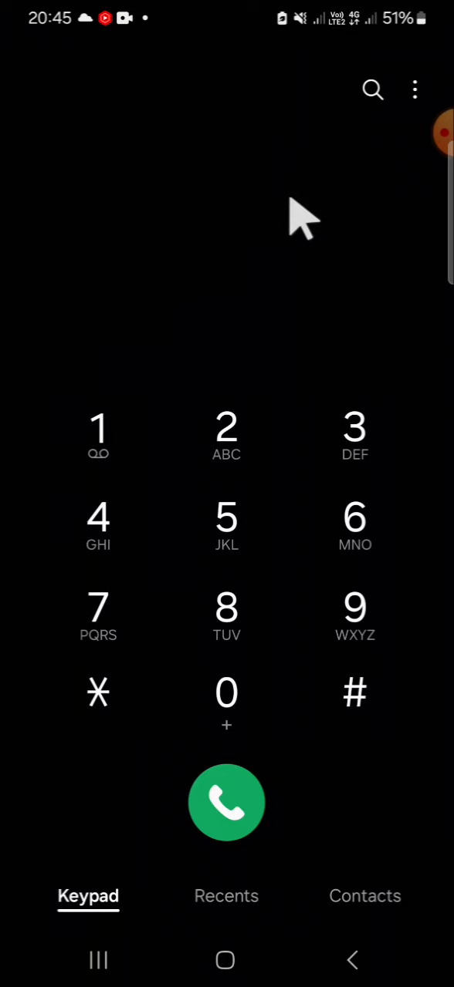
pyautogui.moveTo(424, 100)
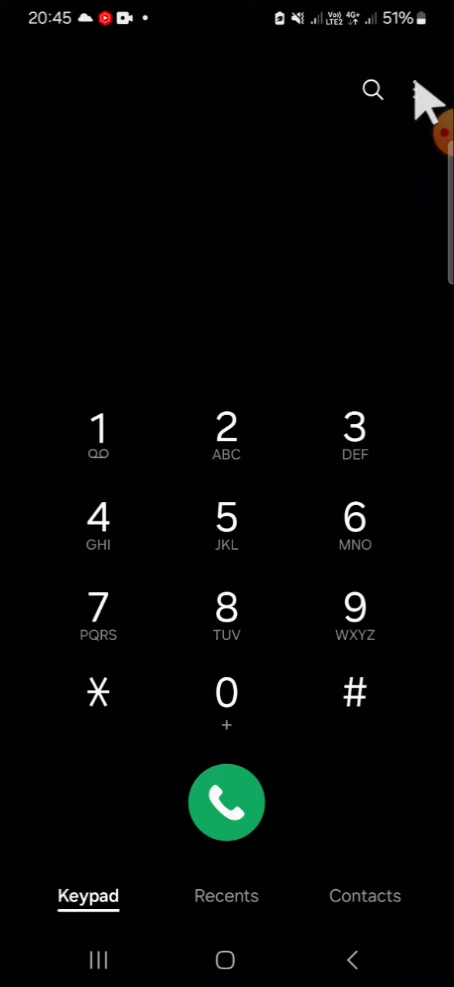
# Step: Open Call settings from the dialler's three-dot menu
pyautogui.click(424, 90)
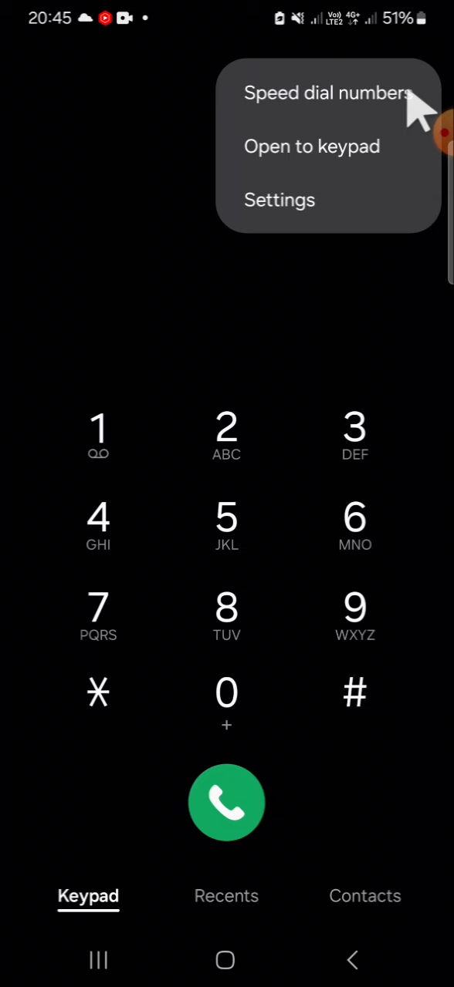
pyautogui.click(279, 200)
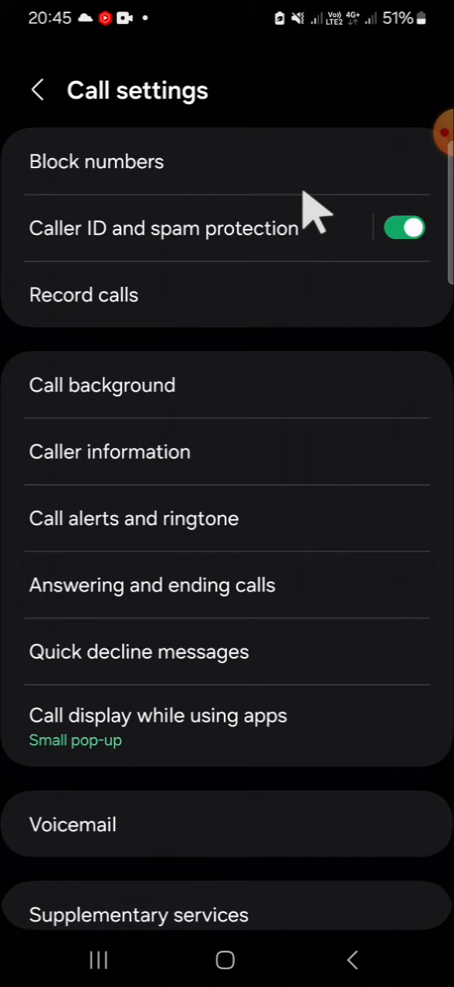
pyautogui.moveTo(196, 177)
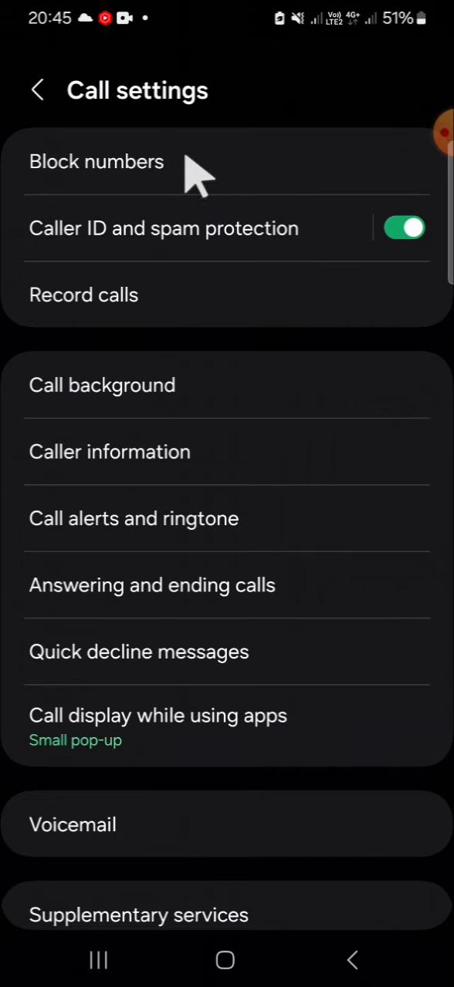
# Step: Open Block numbers, showing one blocked number and unknown-number blocking off
pyautogui.click(96, 161)
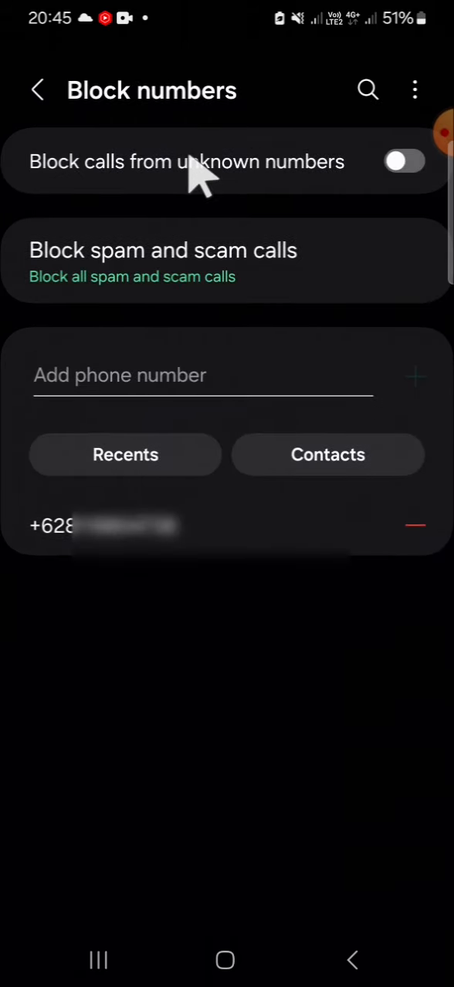
pyautogui.moveTo(120, 548)
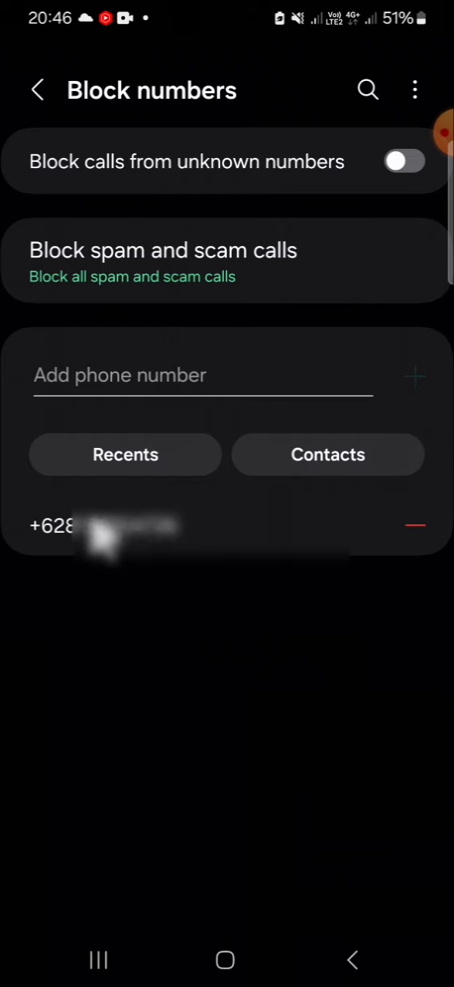
pyautogui.moveTo(208, 540)
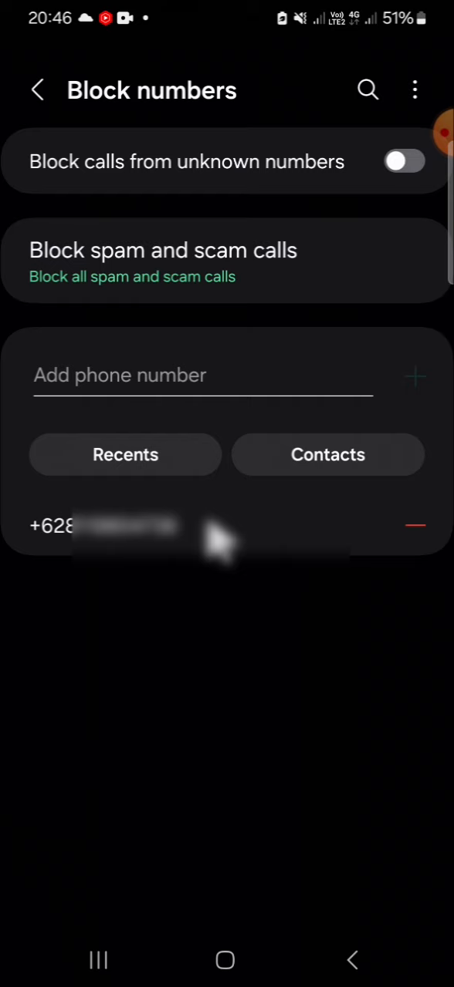
pyautogui.moveTo(424, 532)
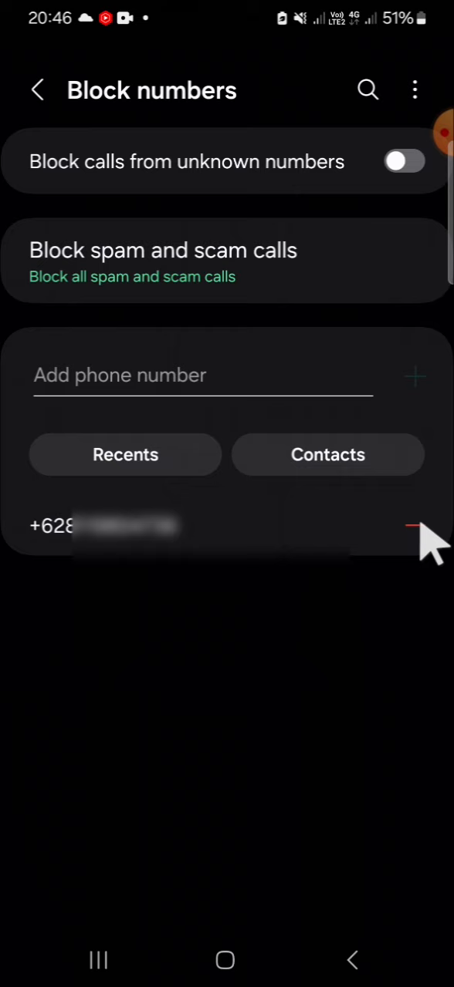
# Step: Remove the only blocked number, then go back to Call settings
pyautogui.click(412, 526)
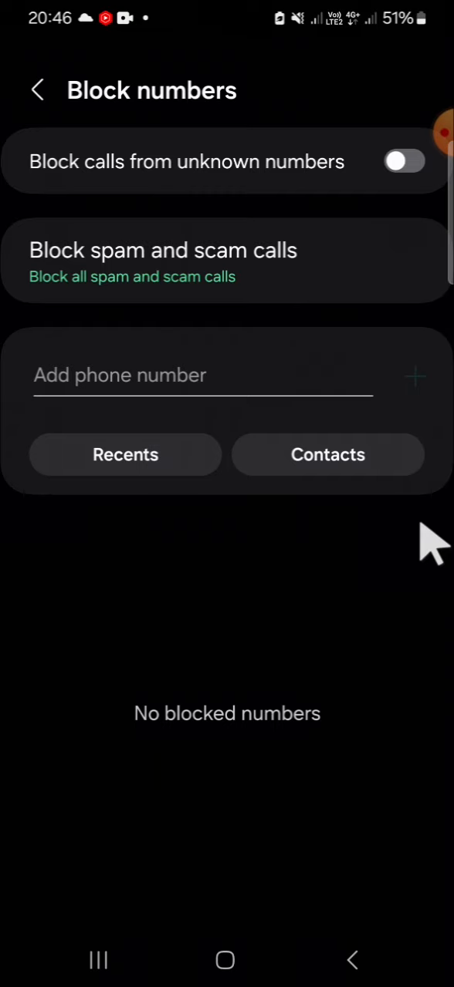
pyautogui.click(36, 89)
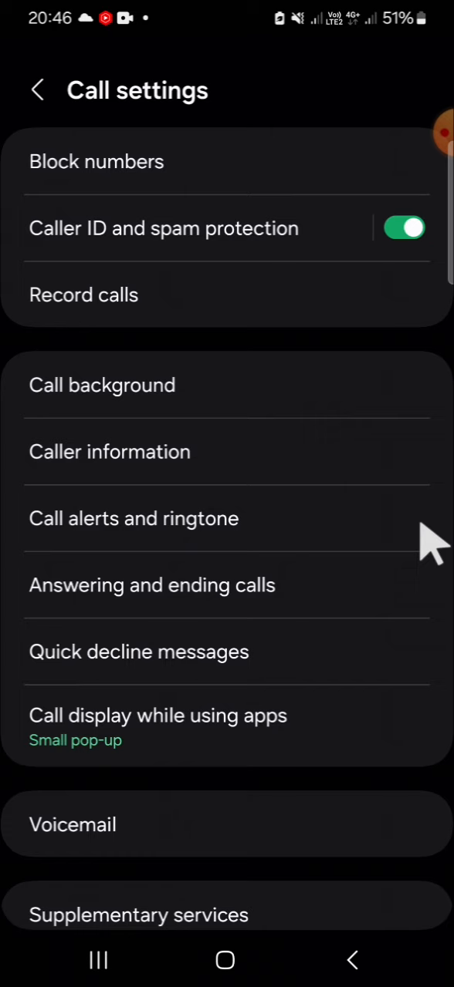